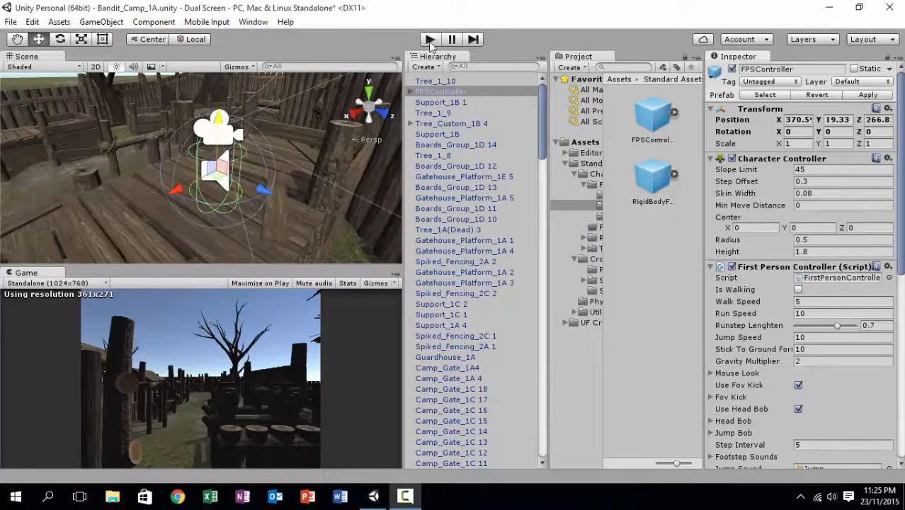
Briefly play the scene, then add and activate a fixed 2732x768 'Dual Screen preview' Game view resolution
click(428, 39)
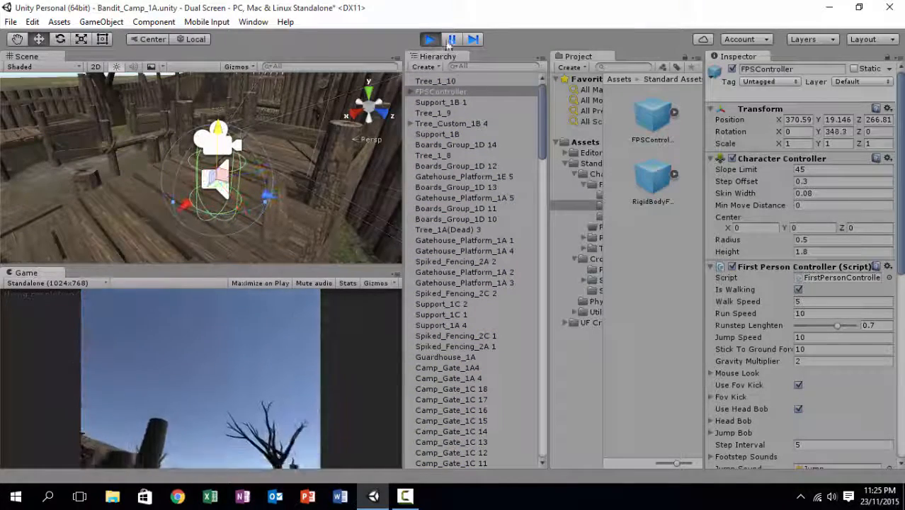
click(429, 38)
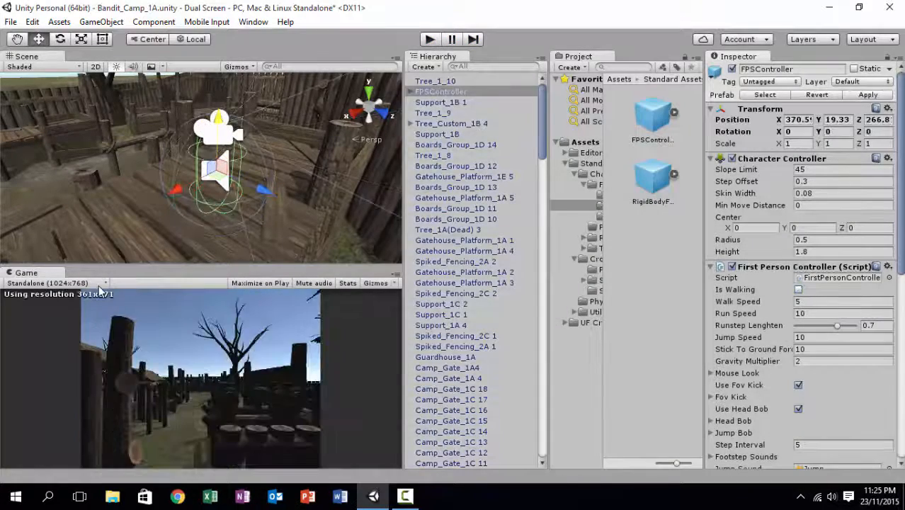
click(60, 283)
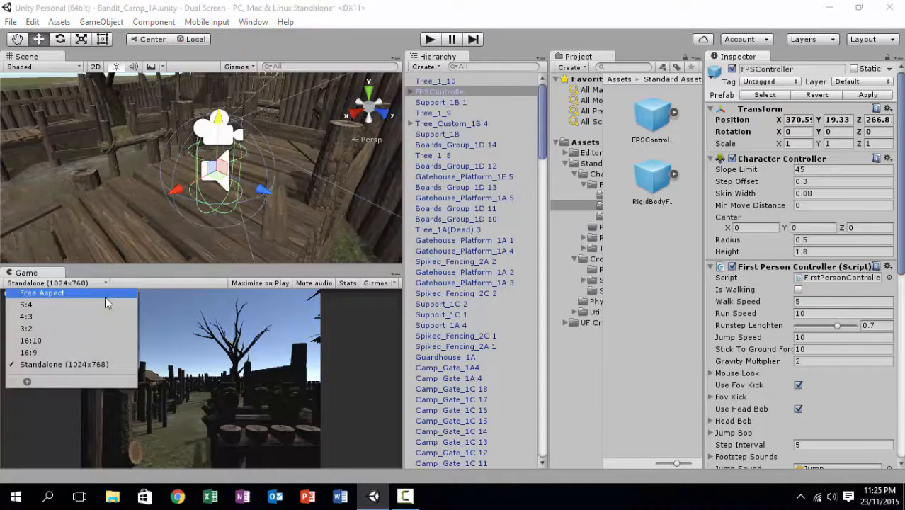
click(27, 381)
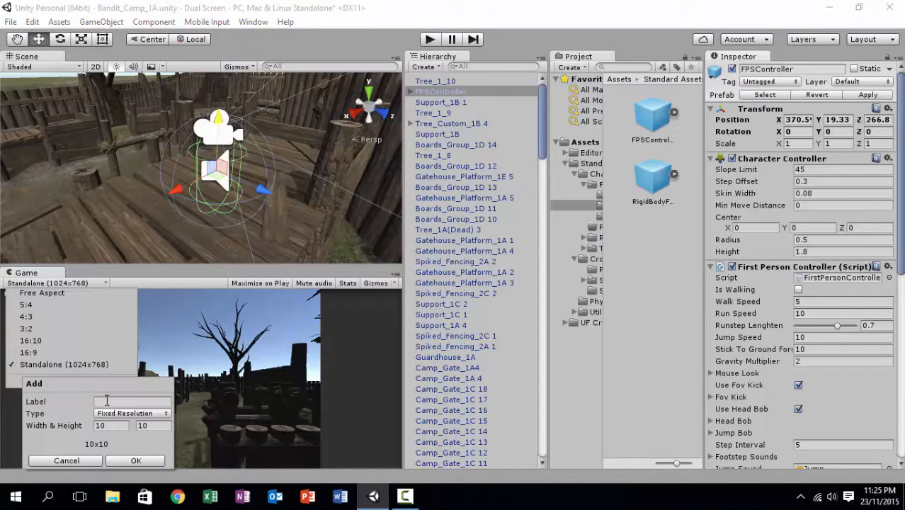
text(Dual Screen preview)
text(2732)
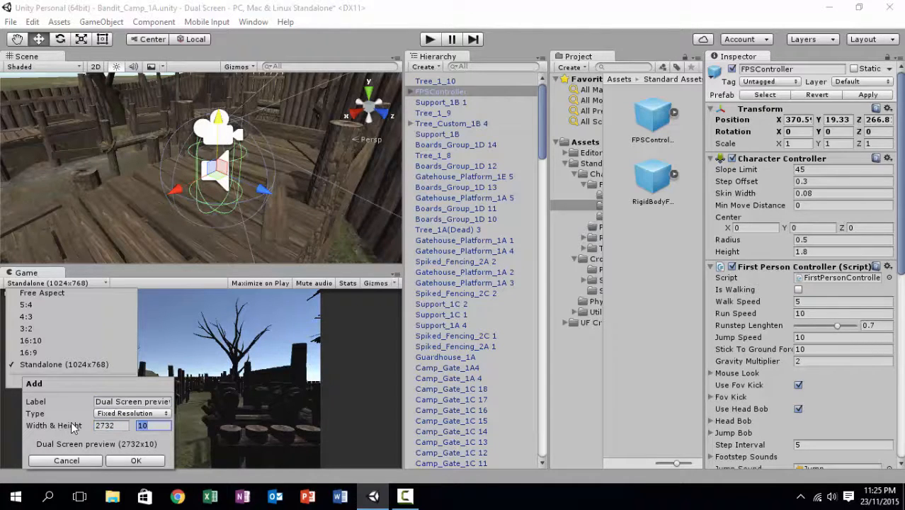
text(768)
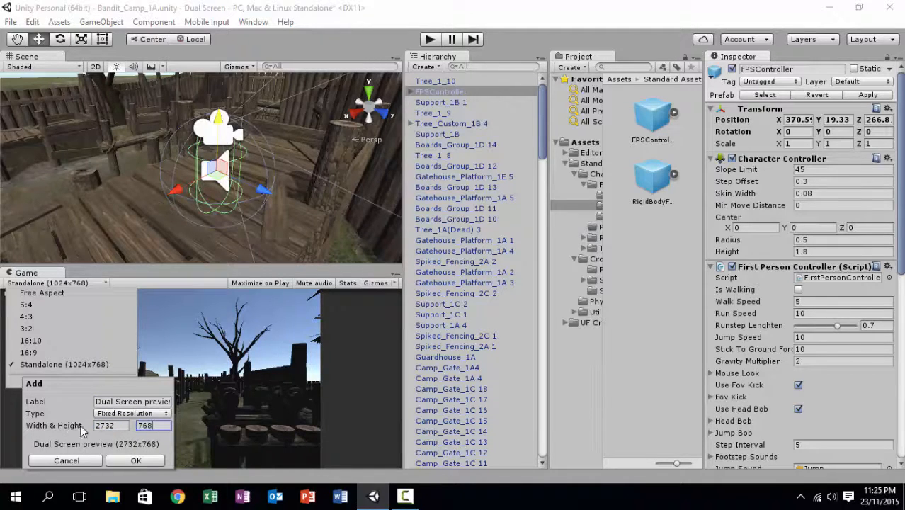
click(135, 460)
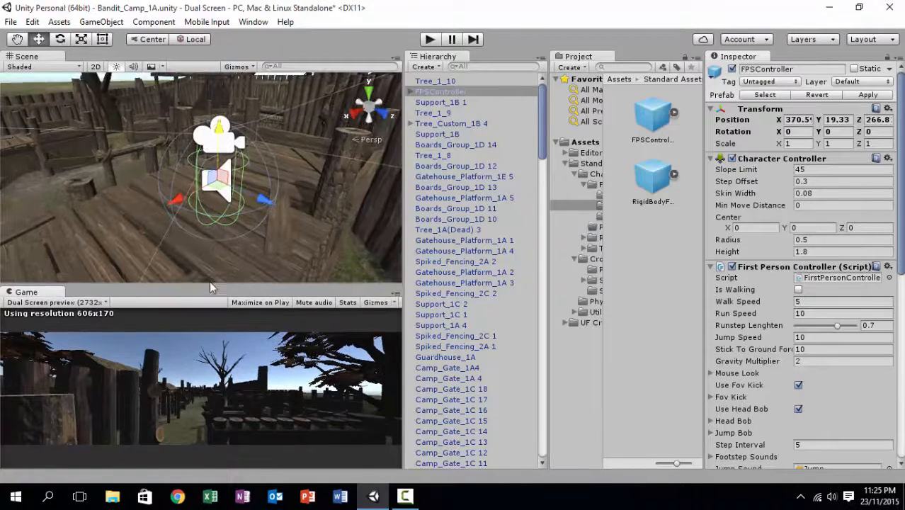
click(429, 39)
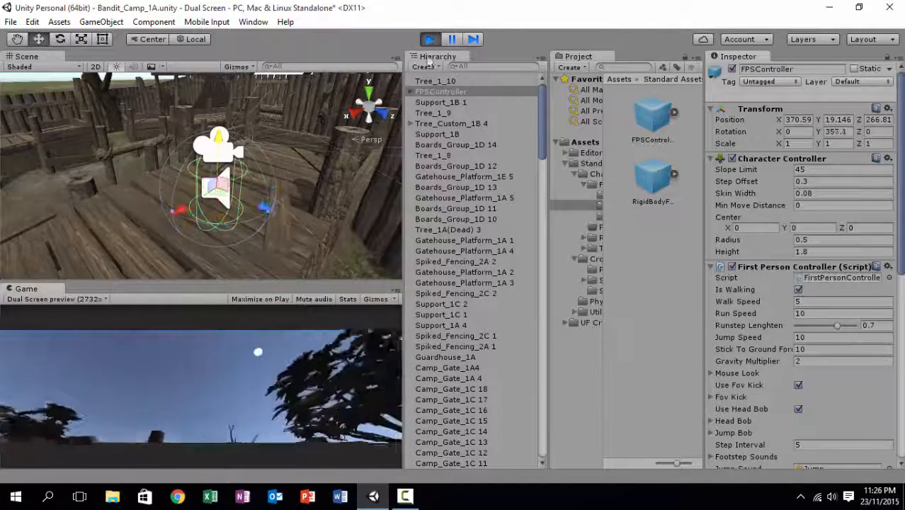
click(429, 38)
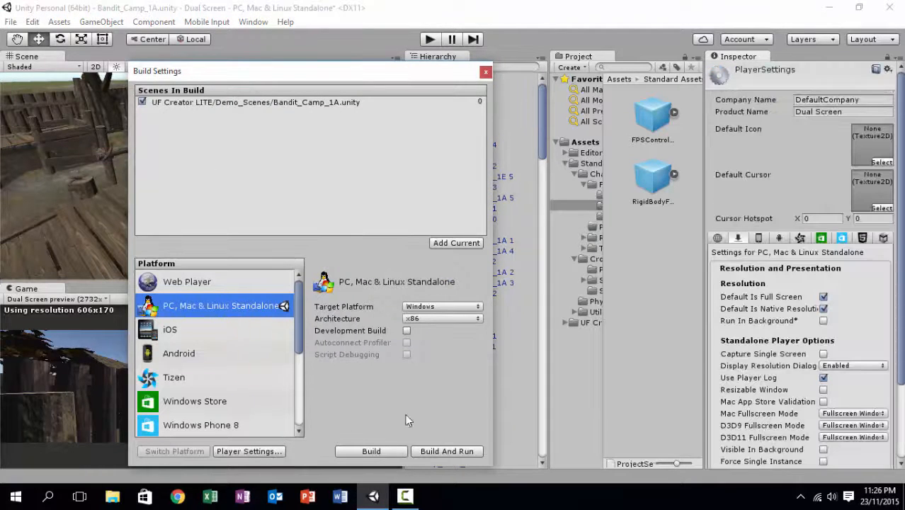
Change the Company Name in Player Settings to the custom 'Syyaz Dual Screen'
click(824, 100)
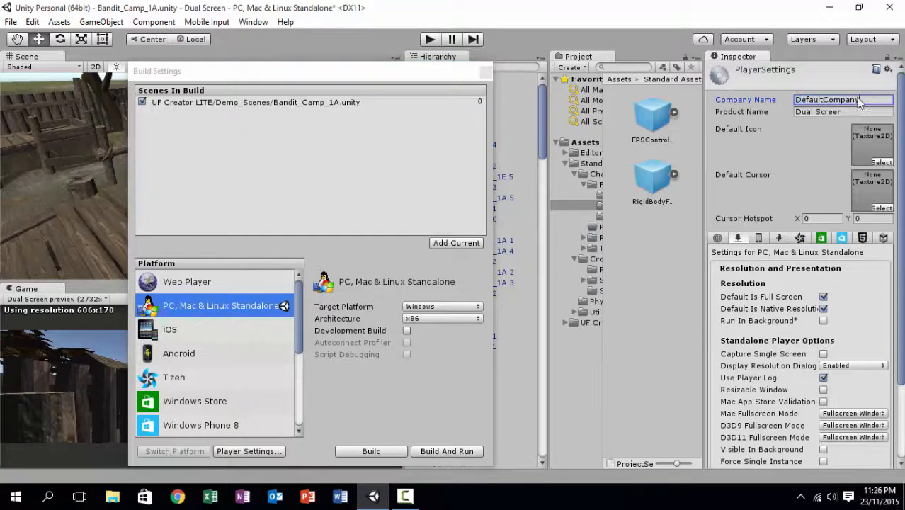
text(Sy)
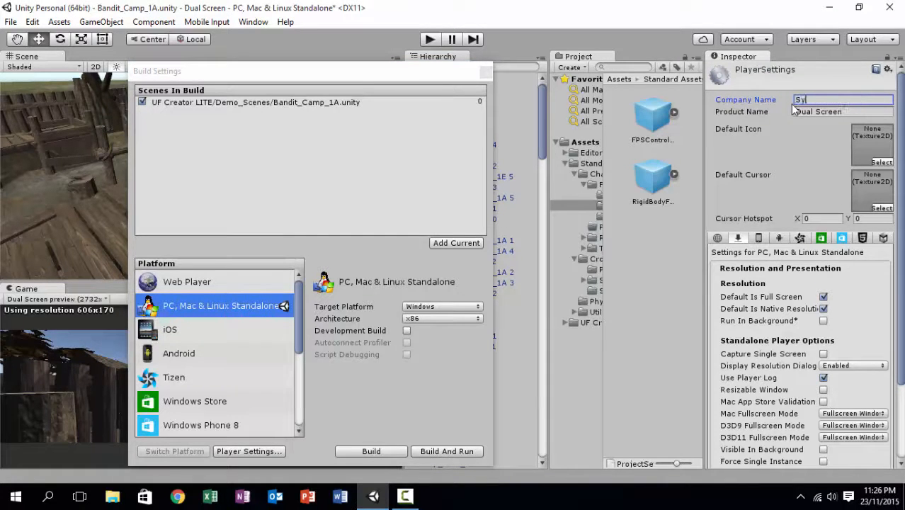
text(yaz Dual Screen)
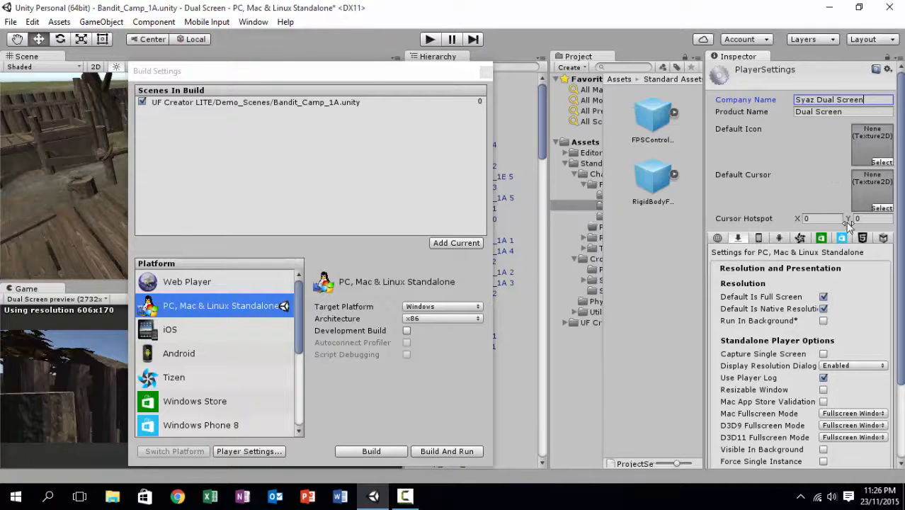
Turn off Default Is Full Screen, set 2732x768 default size, and disable the Display Resolution Dialog
click(823, 297)
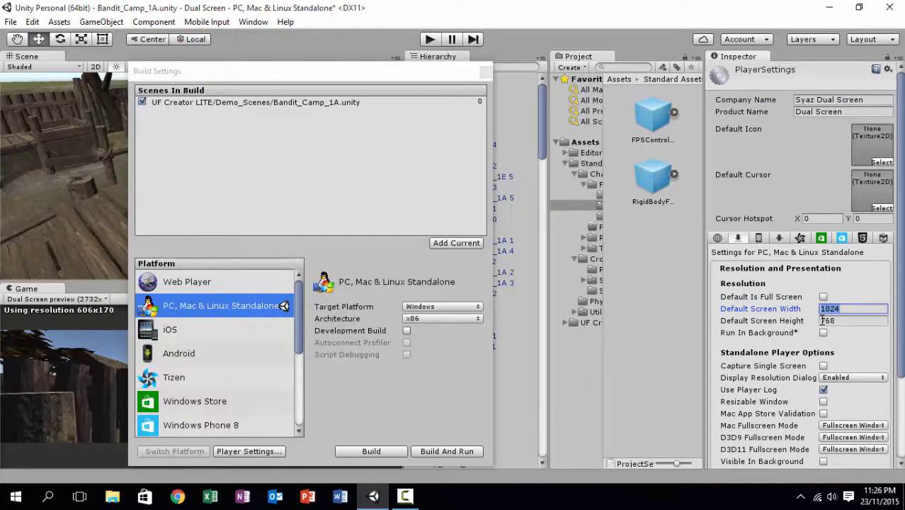
text(2732)
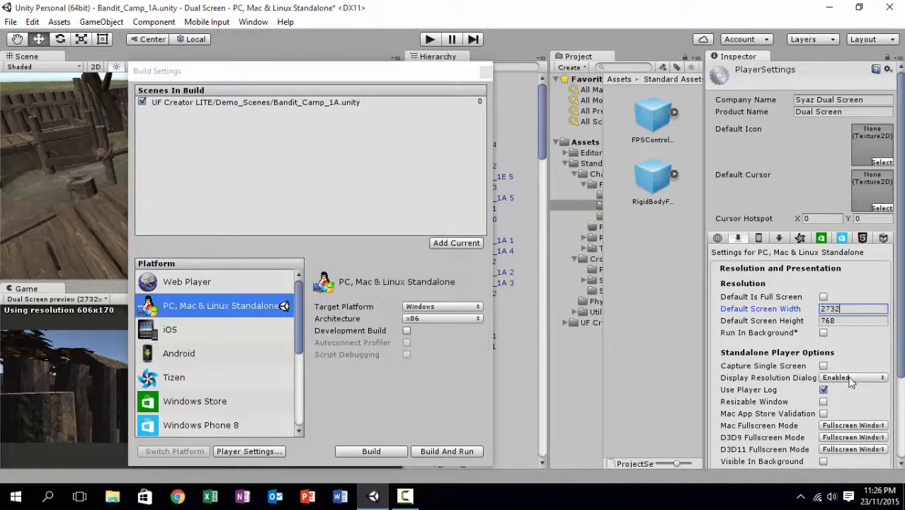
click(851, 376)
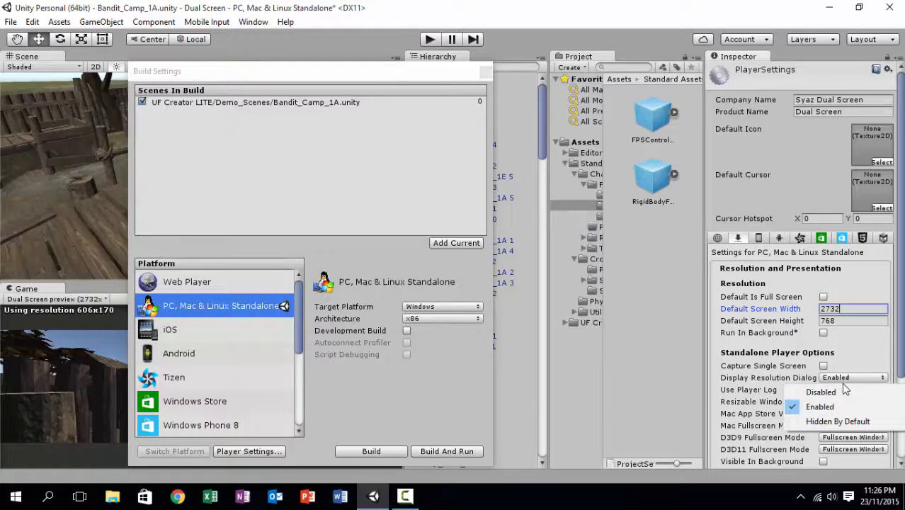
click(821, 391)
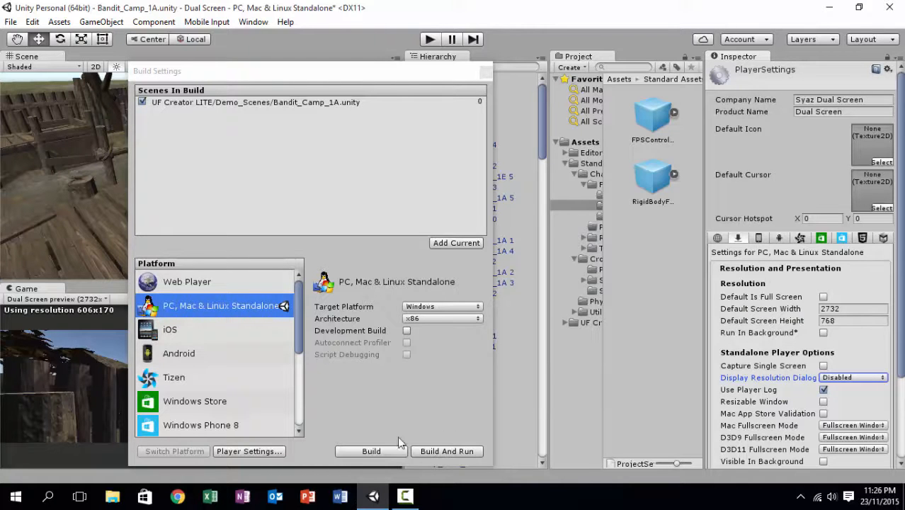
Start the standalone build and make and open a new 'Dual Screen Test' destination folder
click(370, 451)
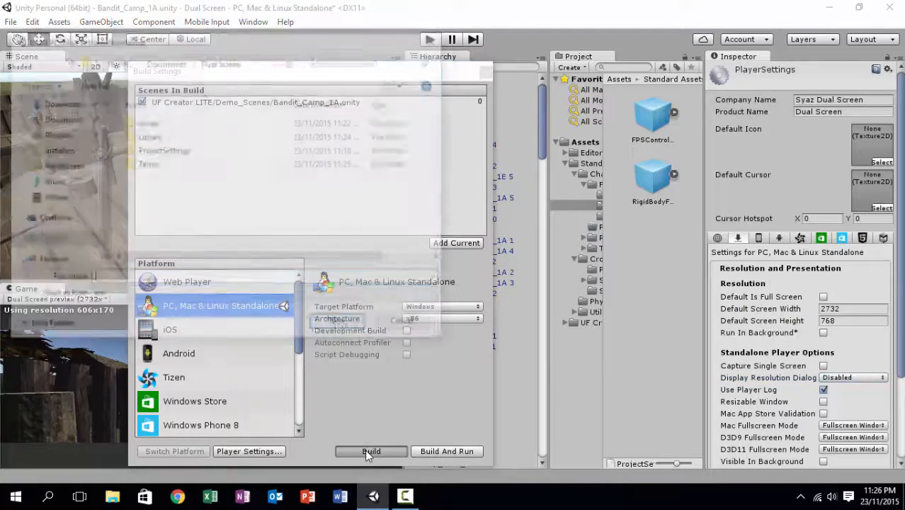
click(370, 451)
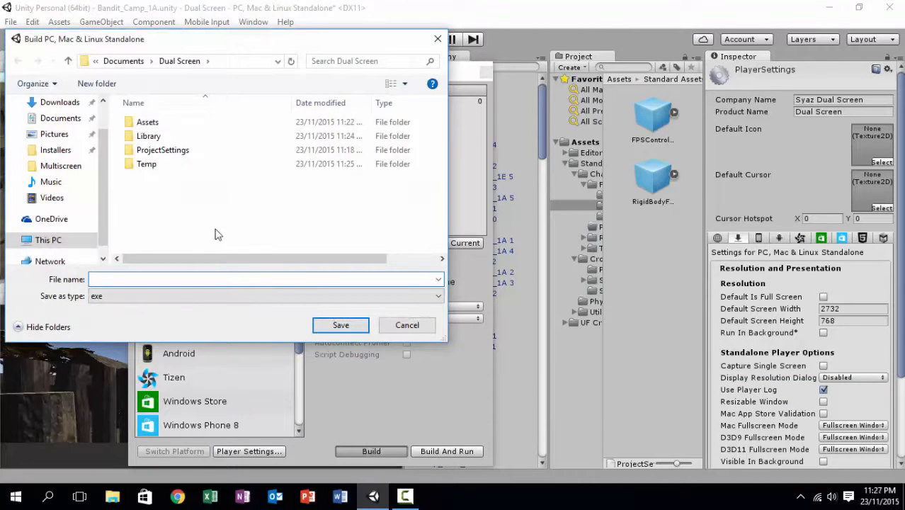
click(95, 84)
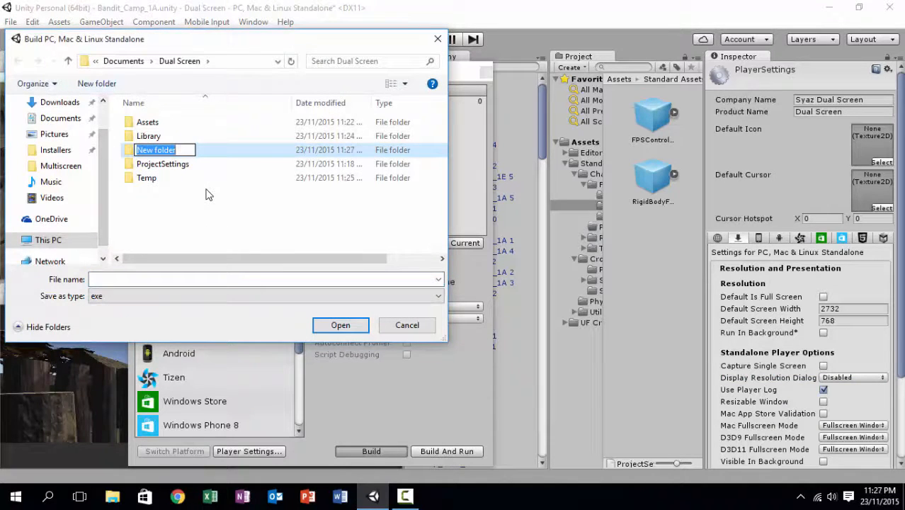
text(Dual Screen Test)
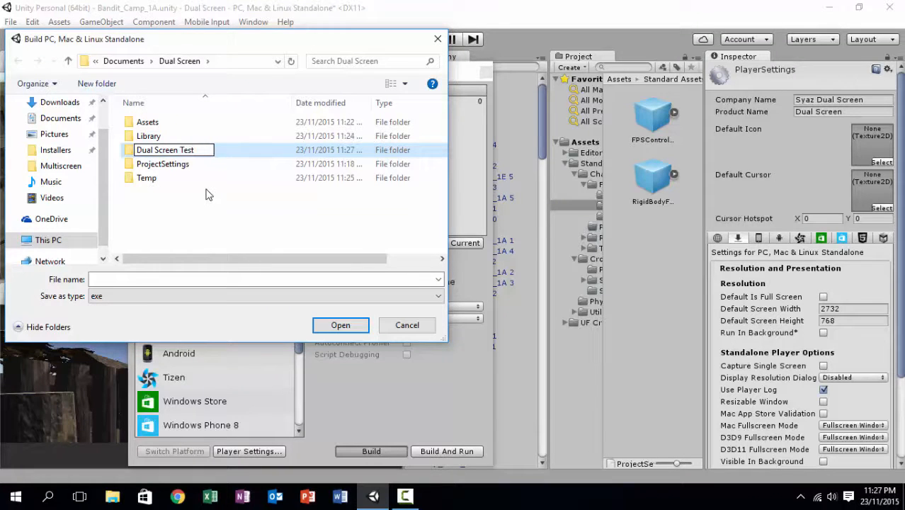
double_click(164, 149)
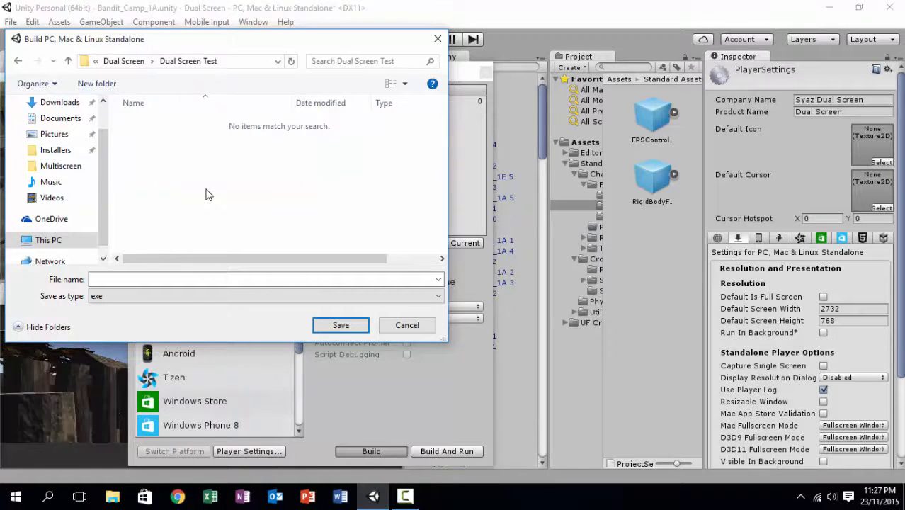